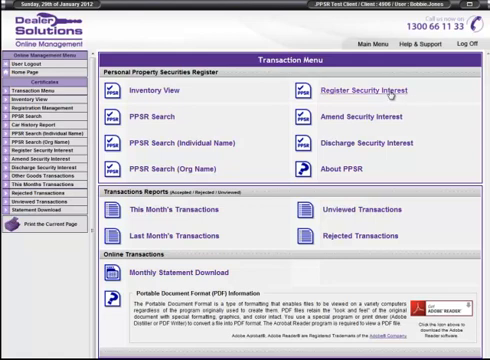
# Open Register Security Interest under Personal Property Securities Register on the Transaction Menu
pyautogui.click(360, 86)
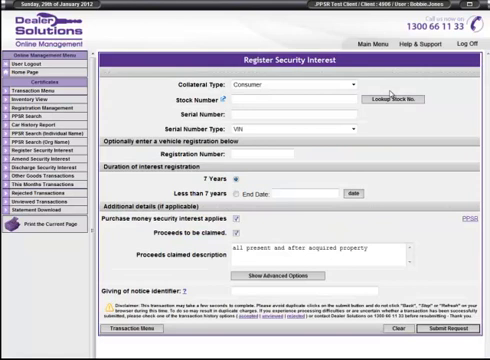
pyautogui.moveTo(443, 107)
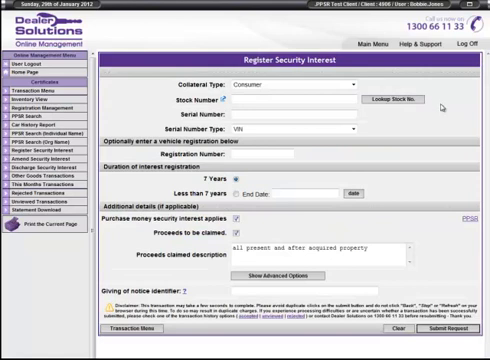
pyautogui.moveTo(378, 125)
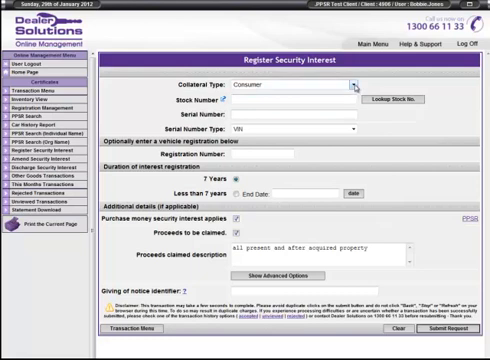
# Open the Vehicle Details Lookup window from the Stock Number field's lookup button
pyautogui.click(347, 85)
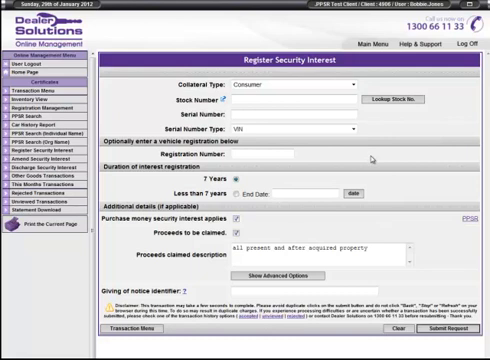
pyautogui.moveTo(375, 185)
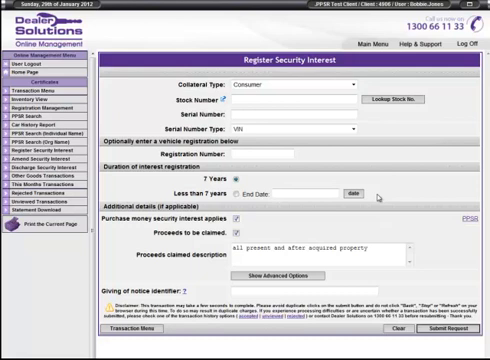
pyautogui.moveTo(375, 231)
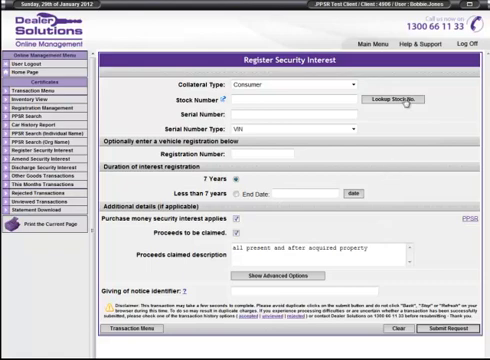
pyautogui.click(403, 104)
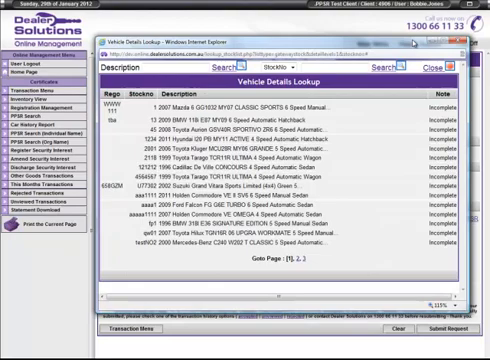